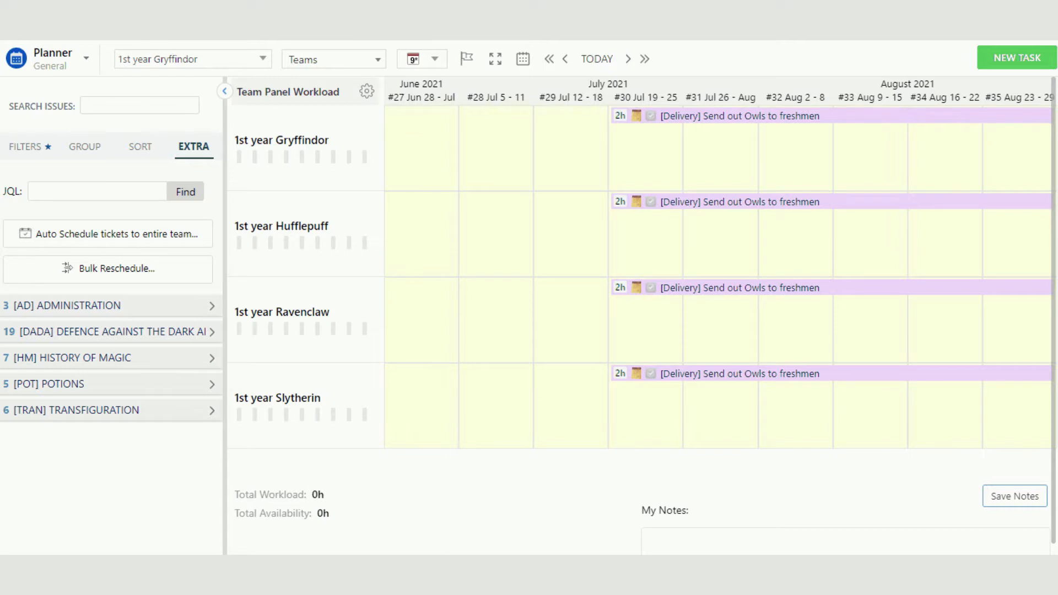
Switch from Planner to the student's Workspace view showing 5 of 40 hours logged.
{"action": "left_click", "coordinate": [422, 59]}
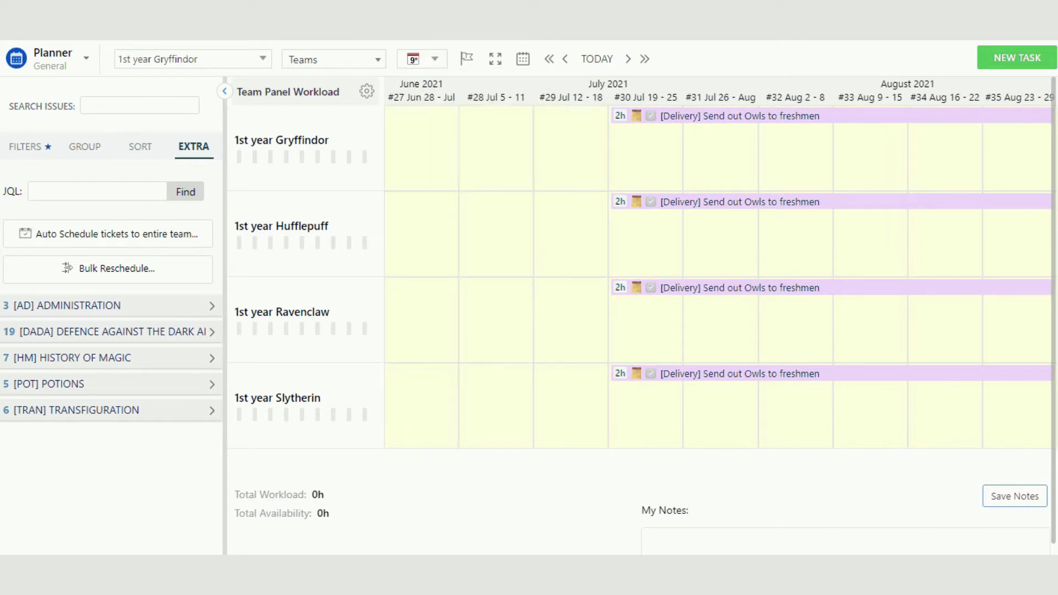
{"action": "left_click", "coordinate": [422, 56]}
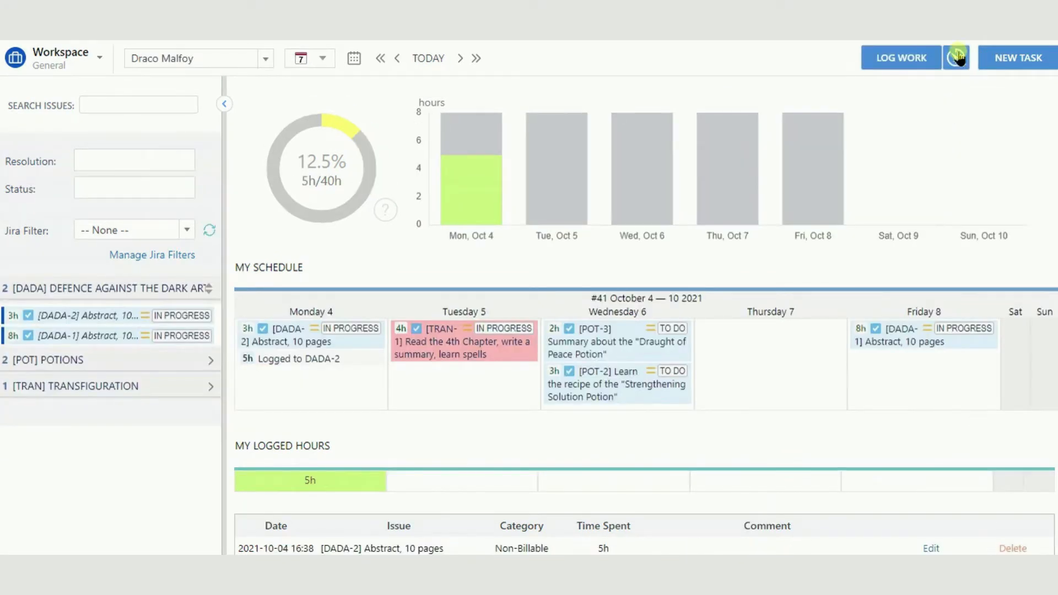
Start the work timer beside LOG WORK.
{"action": "left_click", "coordinate": [957, 58]}
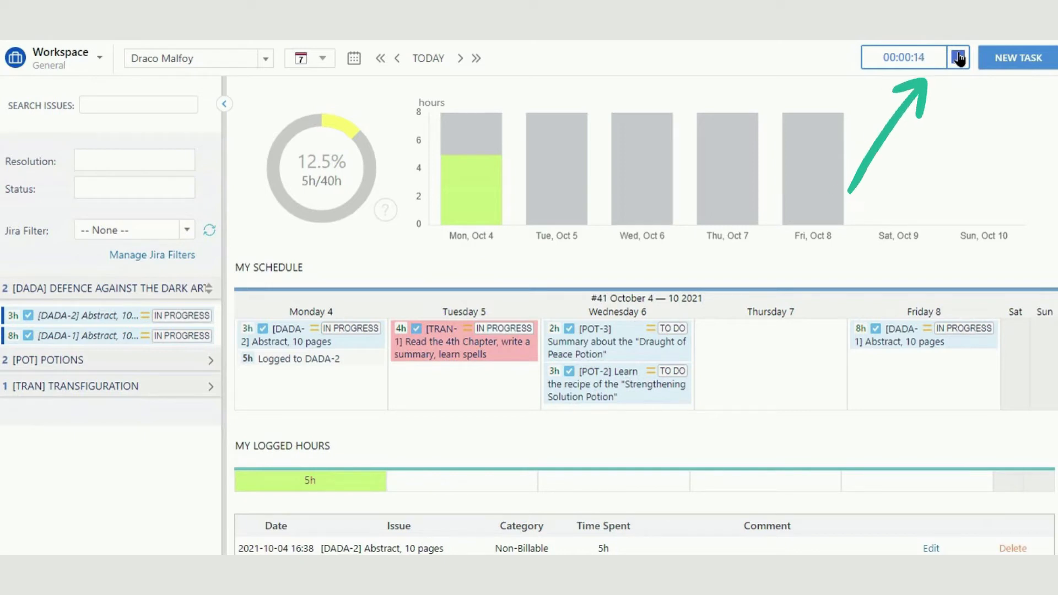
Stop the timer and submit its 1-minute log against TRAN-1, found by searching 'Read'.
{"action": "left_click", "coordinate": [957, 58]}
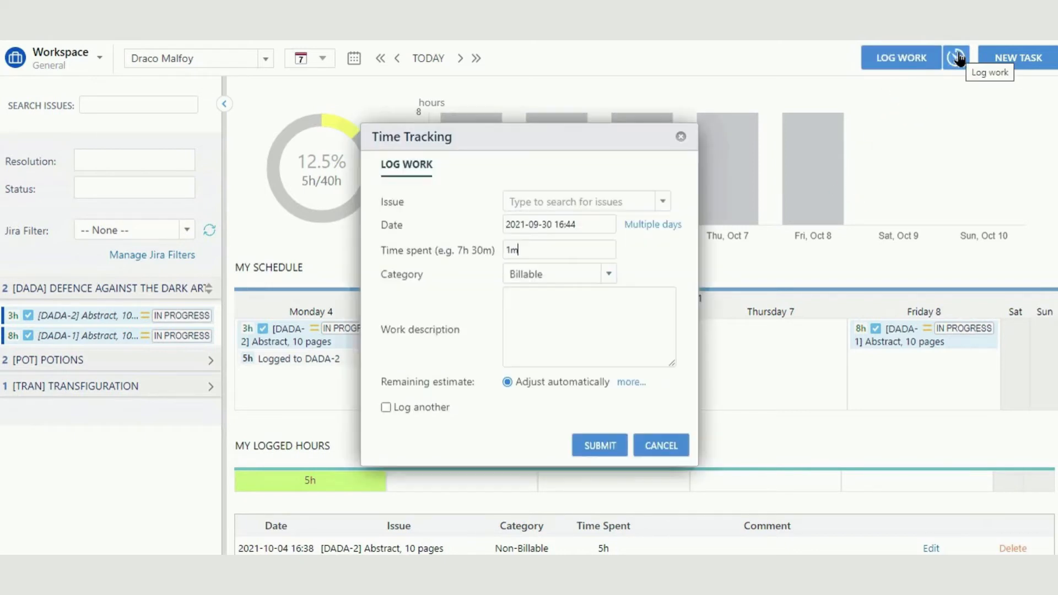
{"action": "left_click", "coordinate": [580, 201]}
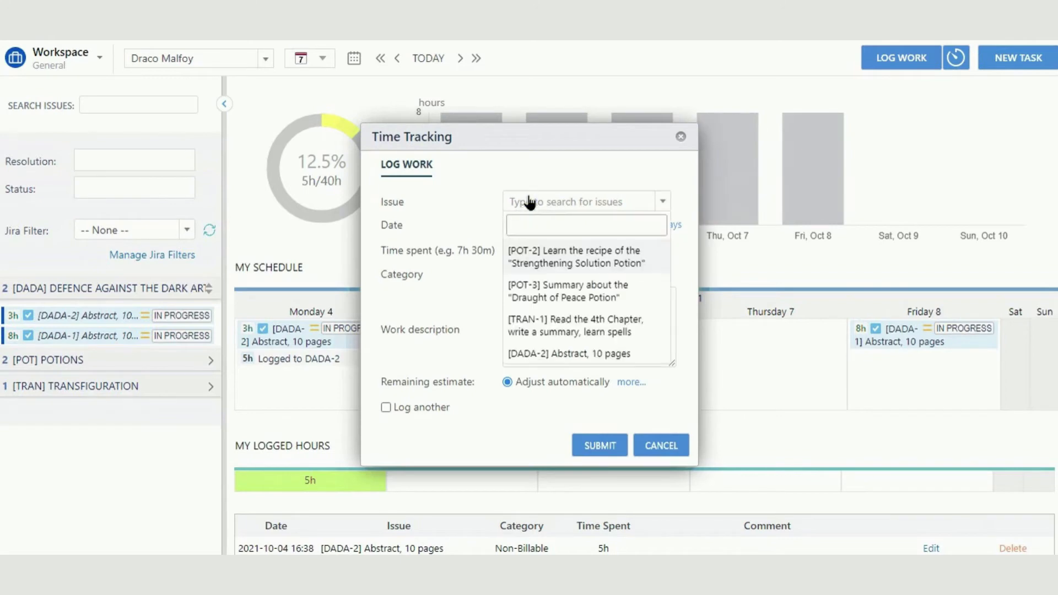
{"action": "type", "text": "Read"}
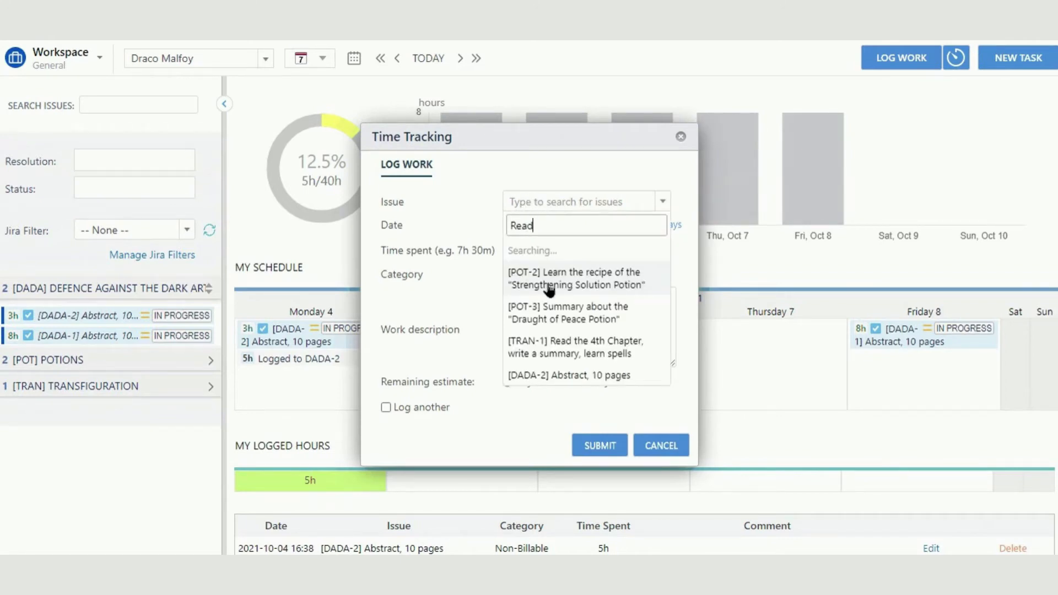
{"action": "left_click", "coordinate": [575, 346]}
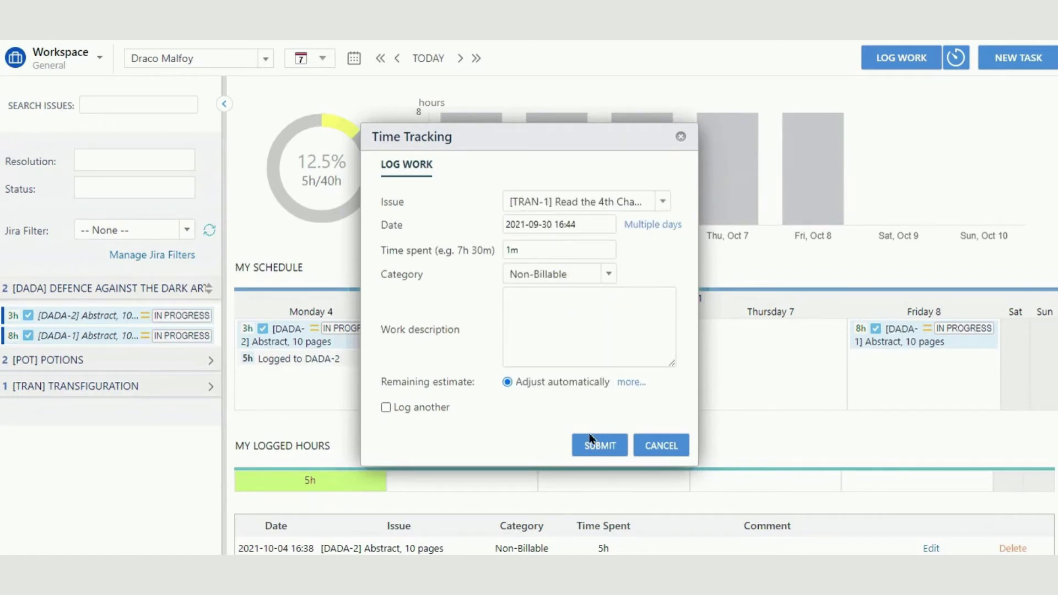
{"action": "left_click", "coordinate": [599, 445]}
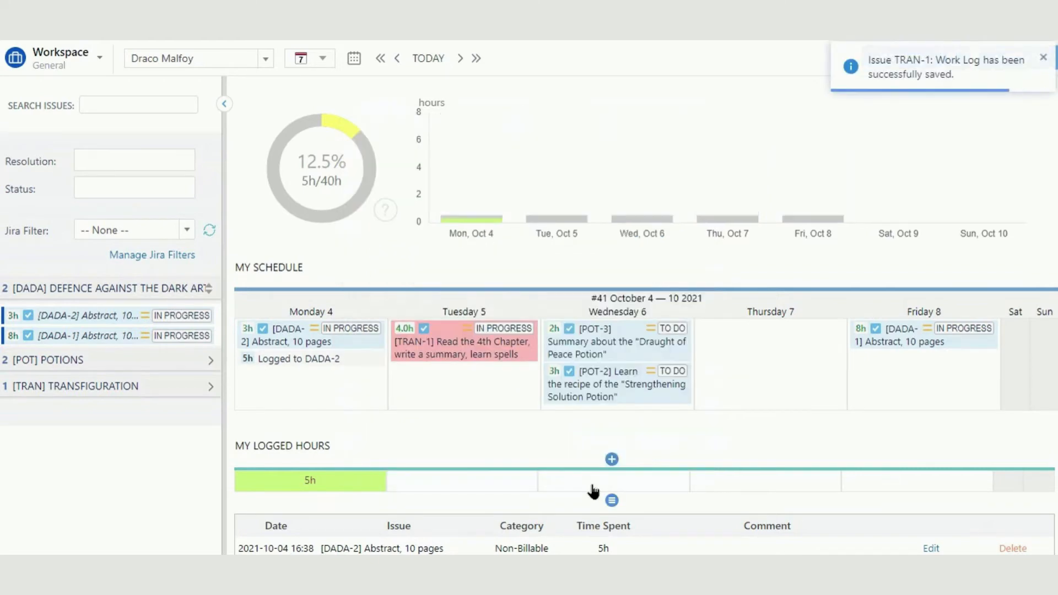